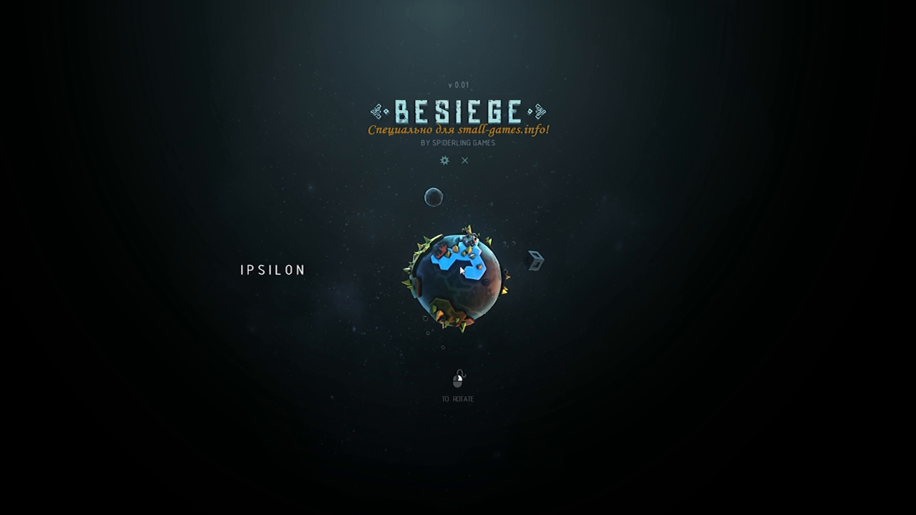
# Open the Isle of Ipsilon map from the main menu
pyautogui.click(462, 269)
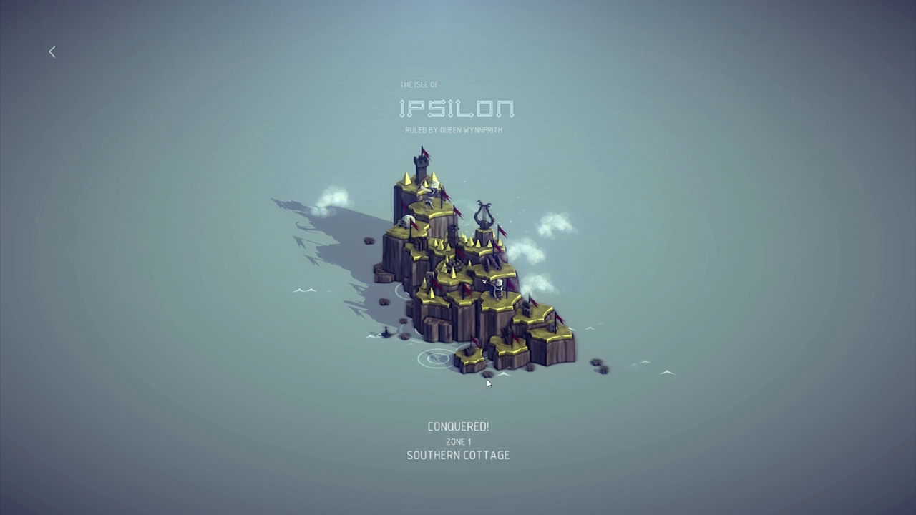
# Enter the Southern Cottage level to start building
pyautogui.click(505, 350)
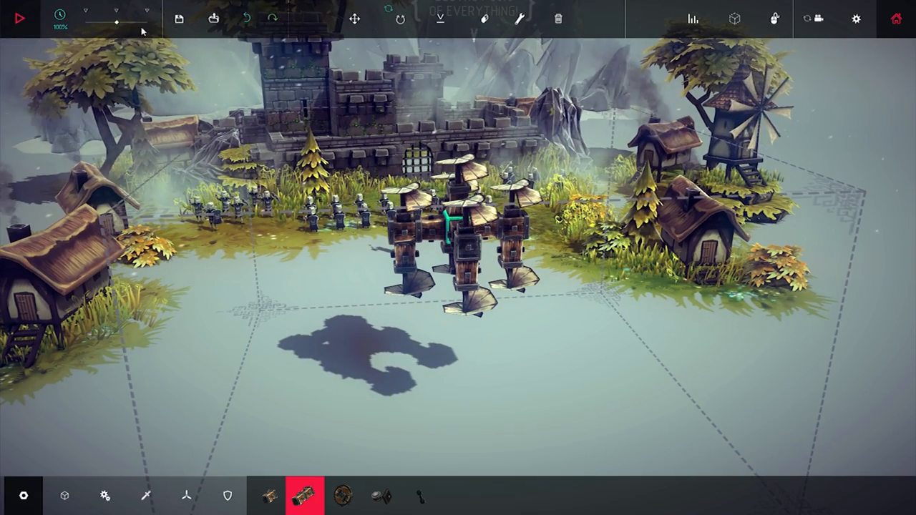
pyautogui.moveTo(116, 29)
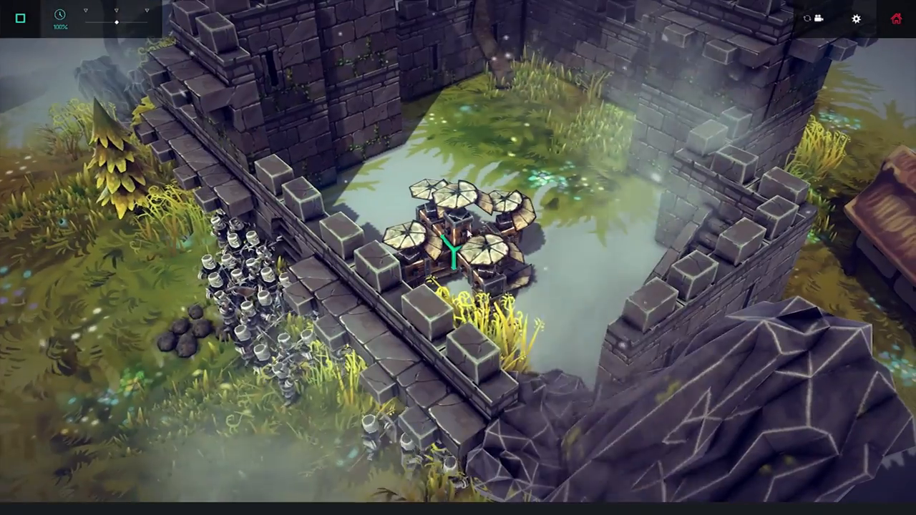
pyautogui.moveTo(116, 22); pyautogui.dragTo(97, 21)
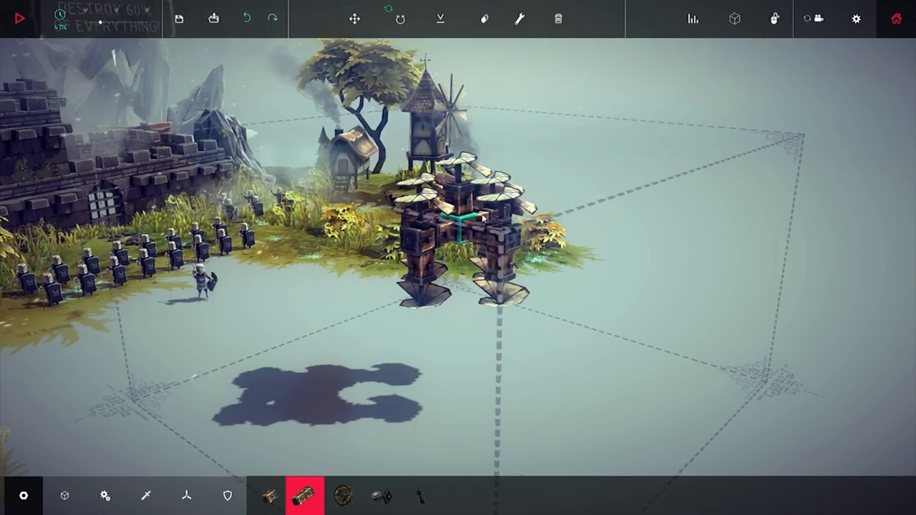
pyautogui.click(520, 18)
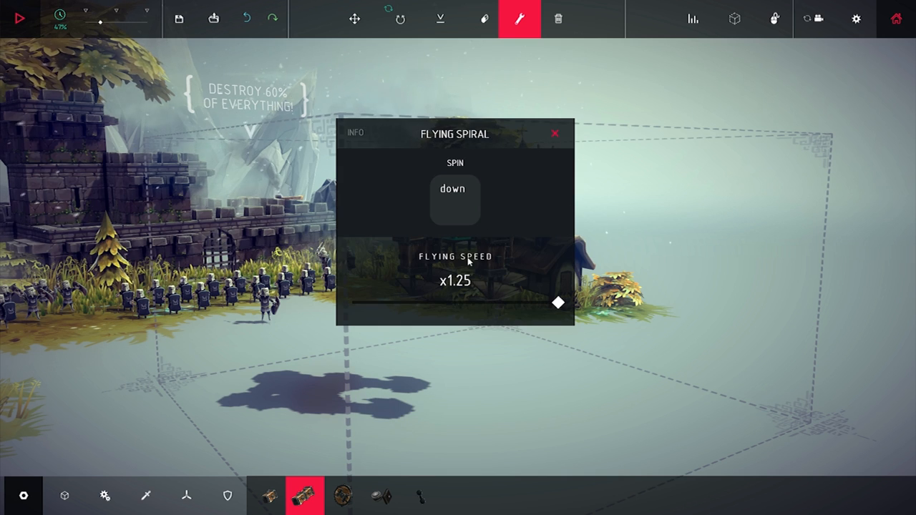
pyautogui.click(555, 134)
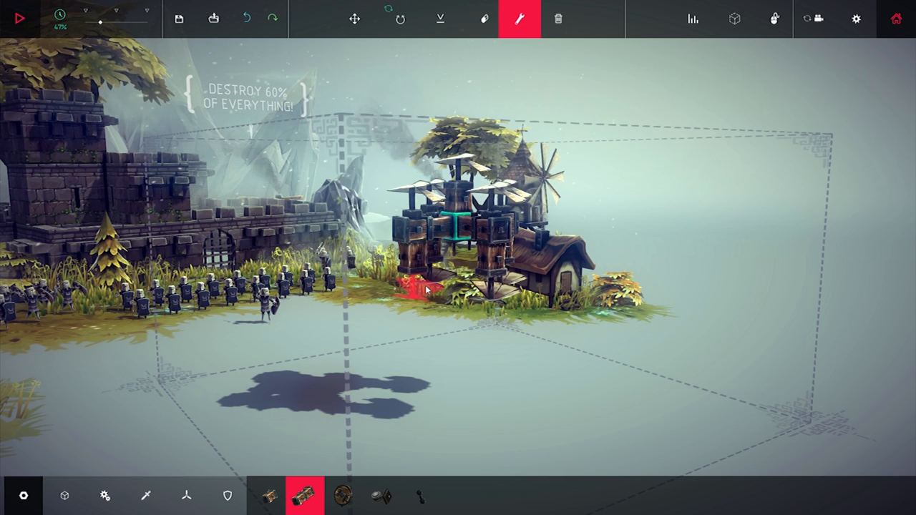
pyautogui.click(426, 290)
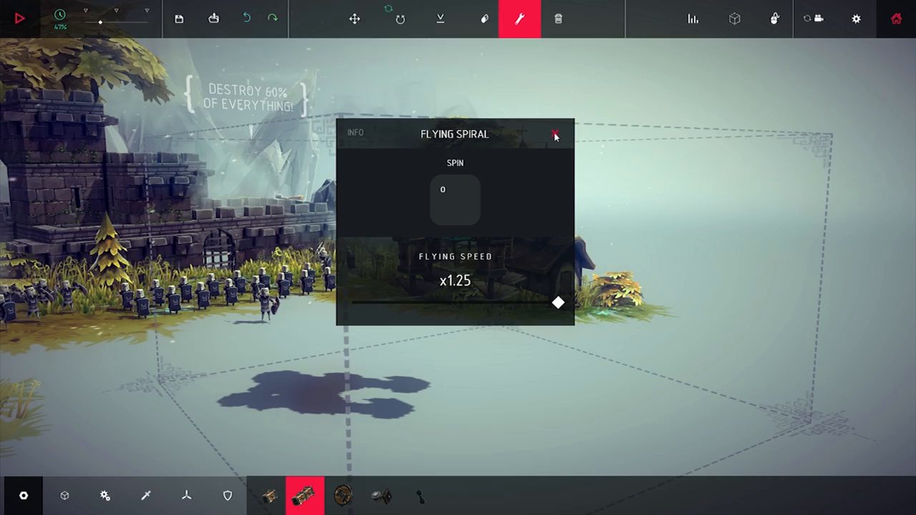
pyautogui.click(557, 134)
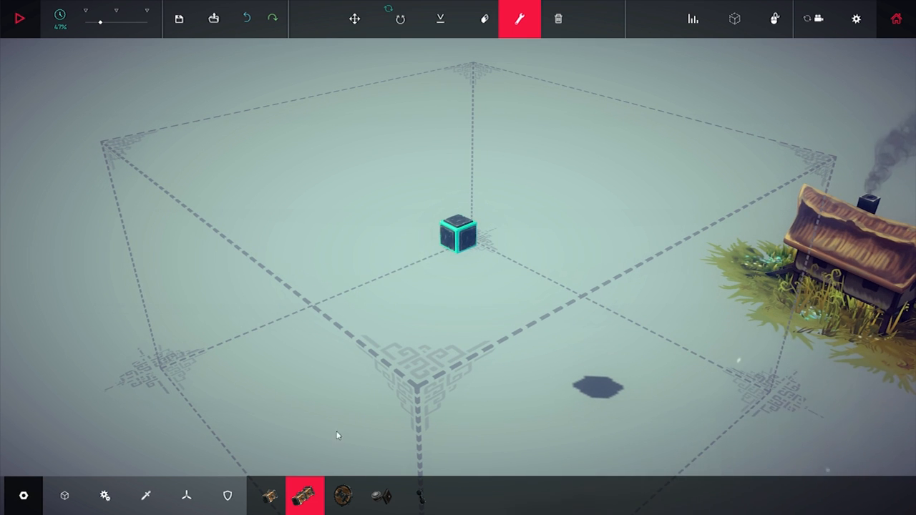
# Rebuild the wooden frame with flying spirals on top and bring up the weaponry parts
pyautogui.click(519, 18)
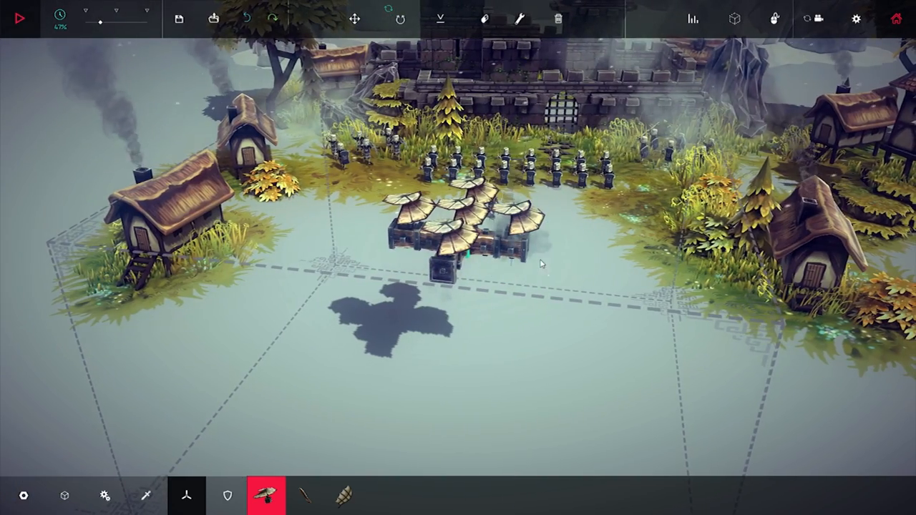
pyautogui.click(64, 495)
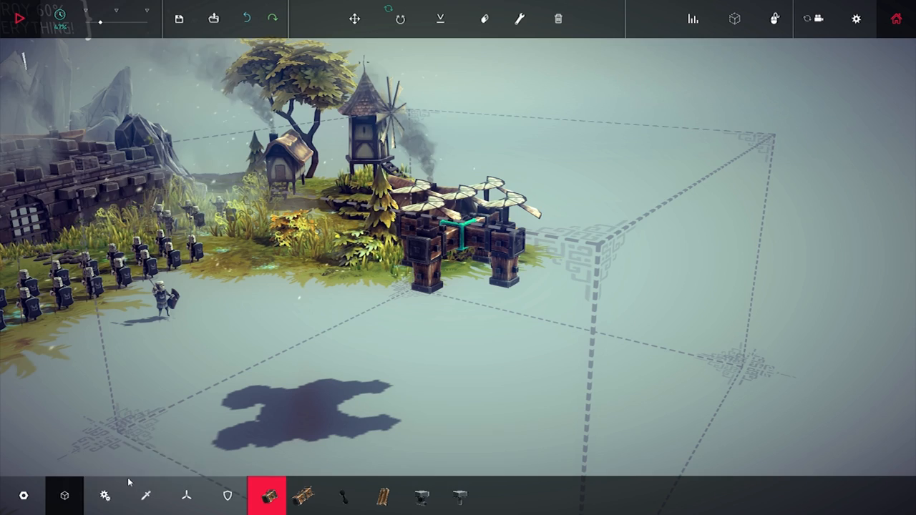
pyautogui.click(105, 496)
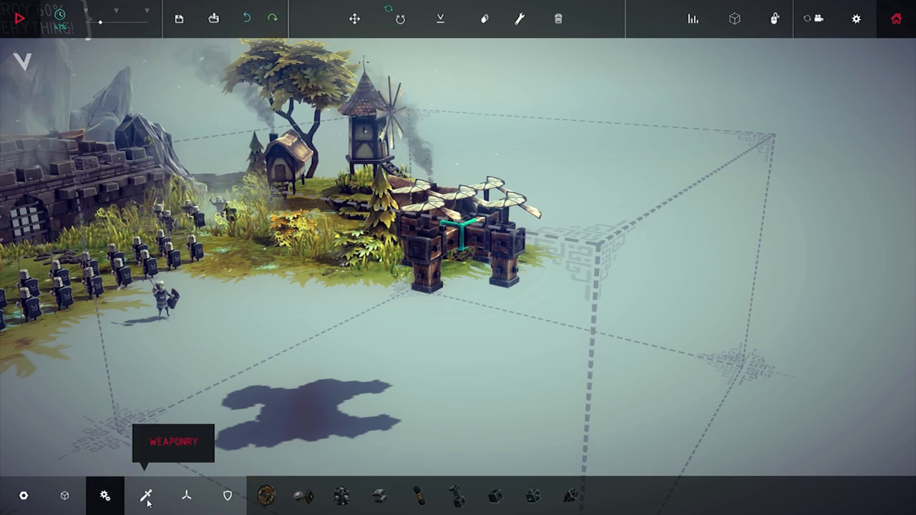
pyautogui.click(187, 496)
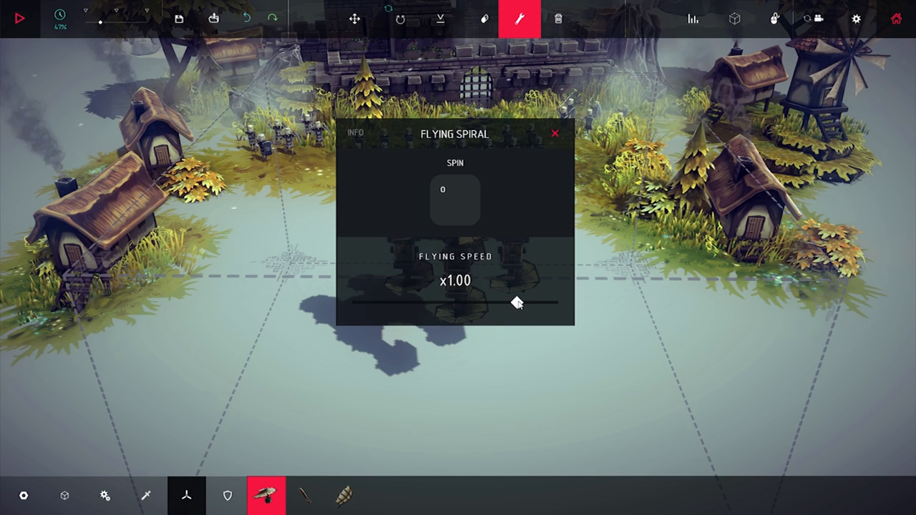
pyautogui.moveTo(514, 303); pyautogui.dragTo(558, 303)
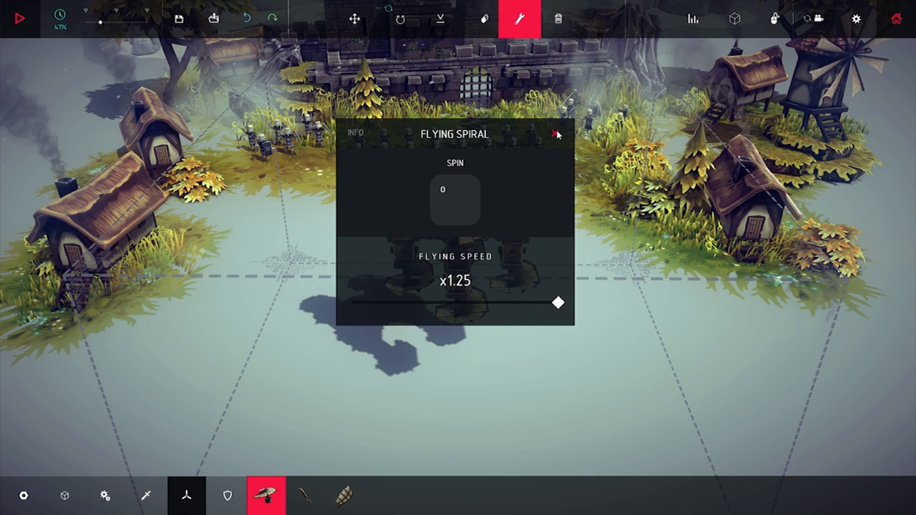
pyautogui.click(558, 135)
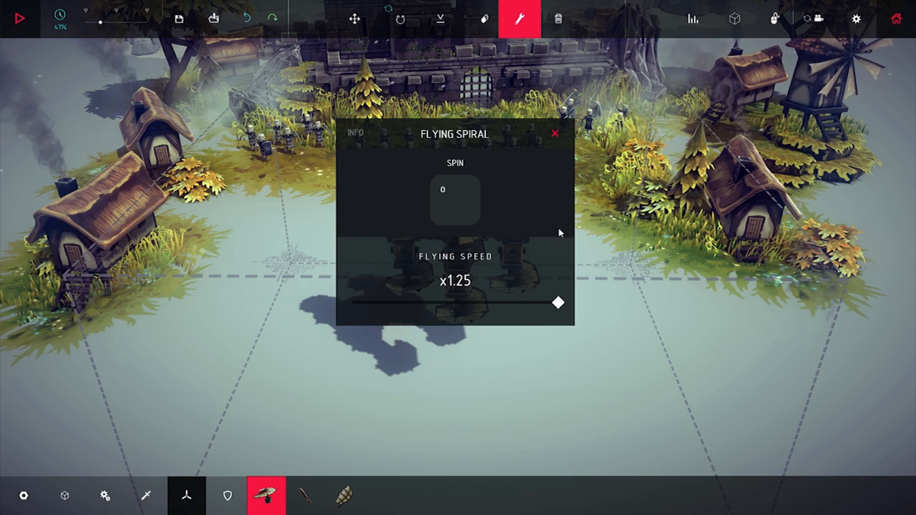
pyautogui.moveTo(558, 302); pyautogui.dragTo(555, 302)
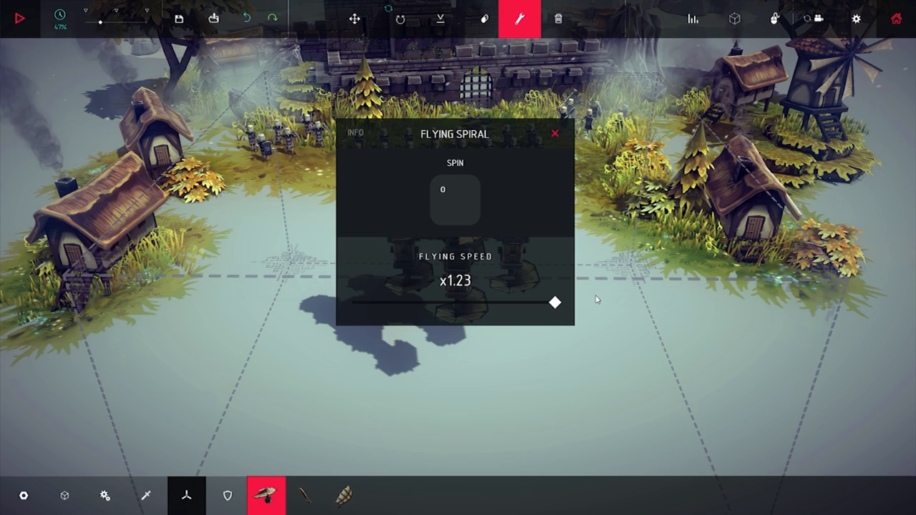
pyautogui.moveTo(555, 302); pyautogui.dragTo(518, 302)
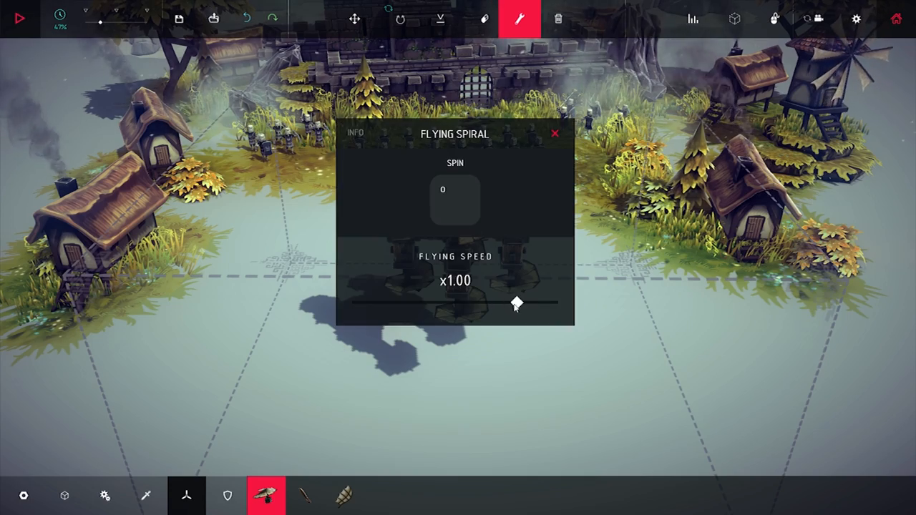
pyautogui.moveTo(518, 303); pyautogui.dragTo(559, 303)
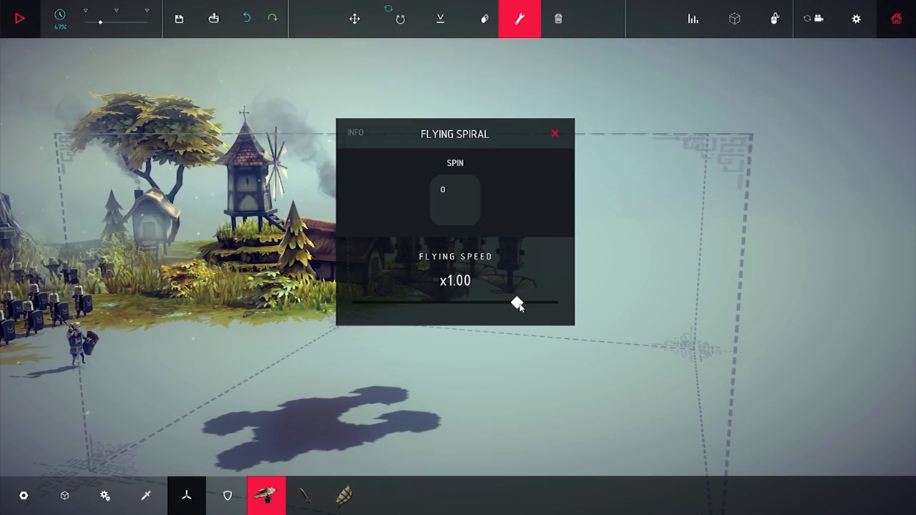
pyautogui.moveTo(515, 302); pyautogui.dragTo(558, 302)
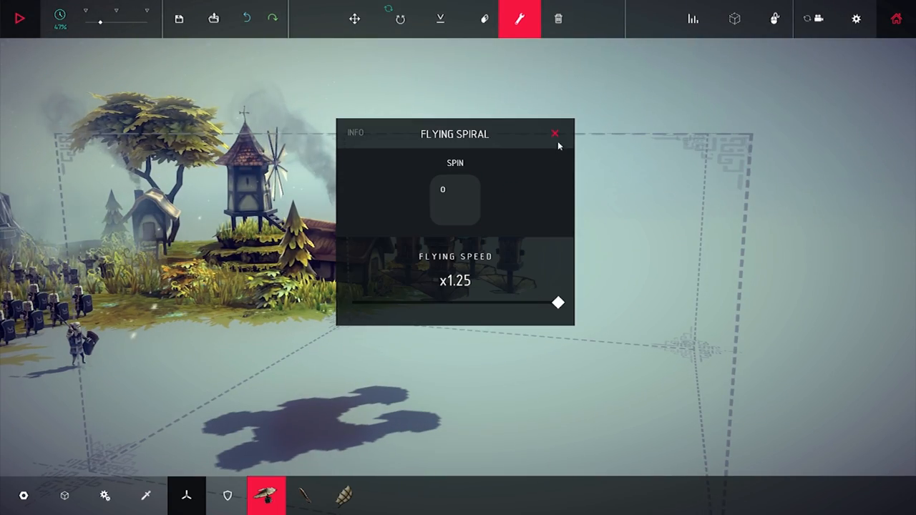
pyautogui.click(555, 134)
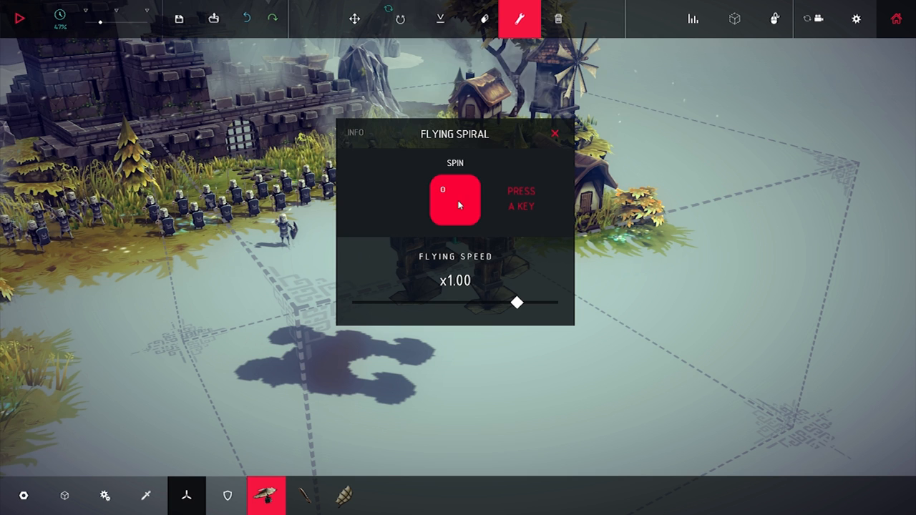
# Map one flying spiral's spin to the o key at x1.00 speed
pyautogui.press('left')
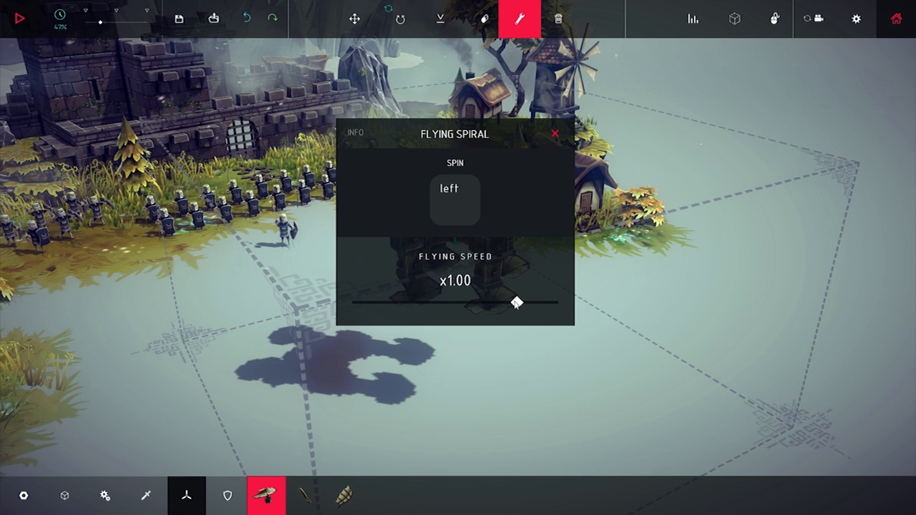
pyautogui.click(454, 200)
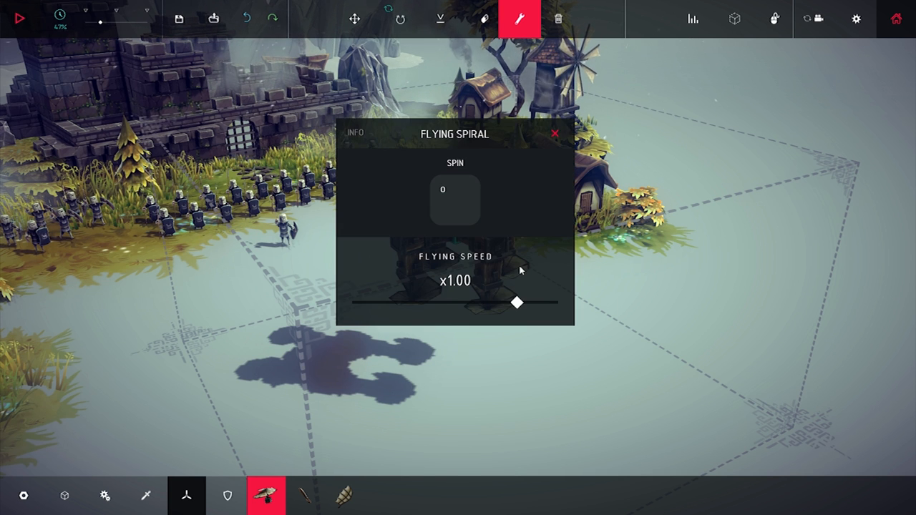
pyautogui.click(555, 133)
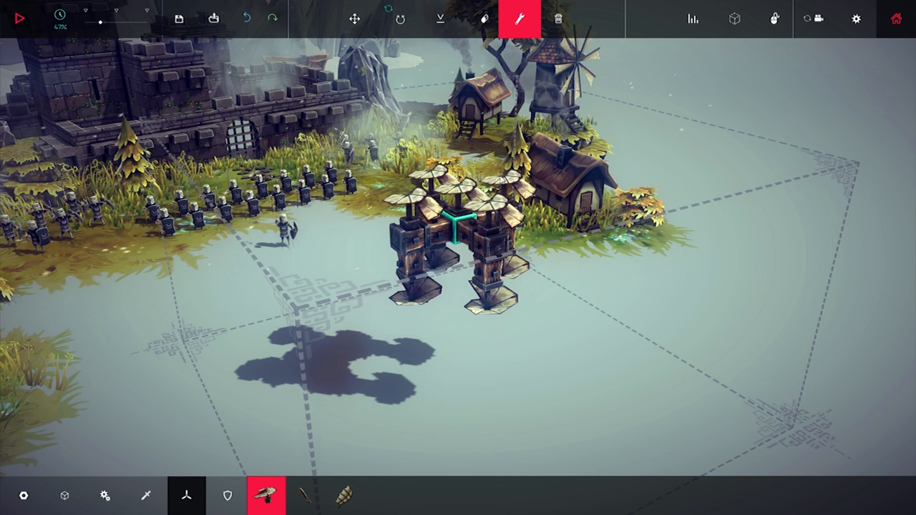
# Raise another flying spiral's flying speed to x1.25
pyautogui.click(455, 222)
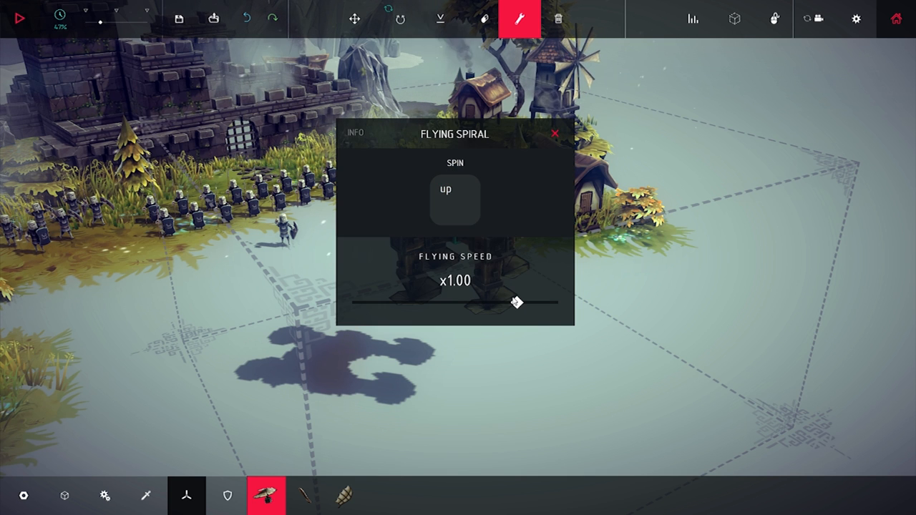
pyautogui.moveTo(515, 302); pyautogui.dragTo(559, 302)
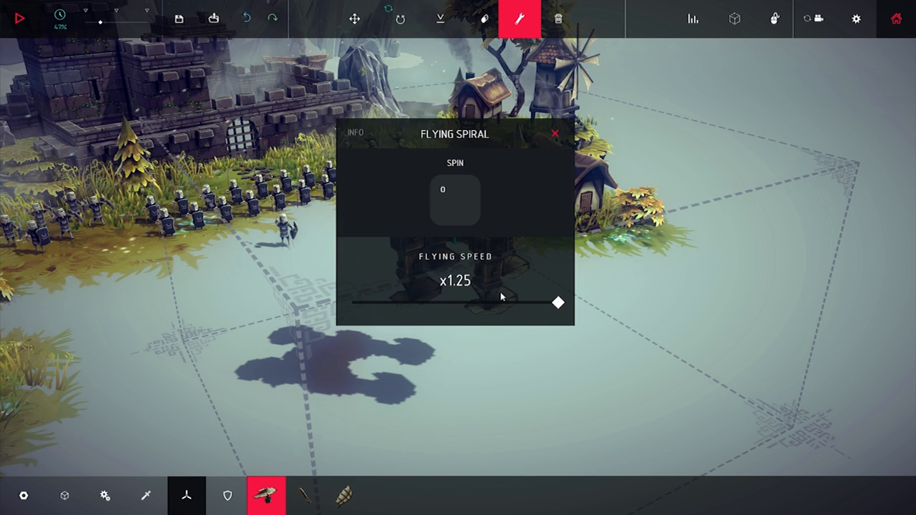
pyautogui.click(555, 133)
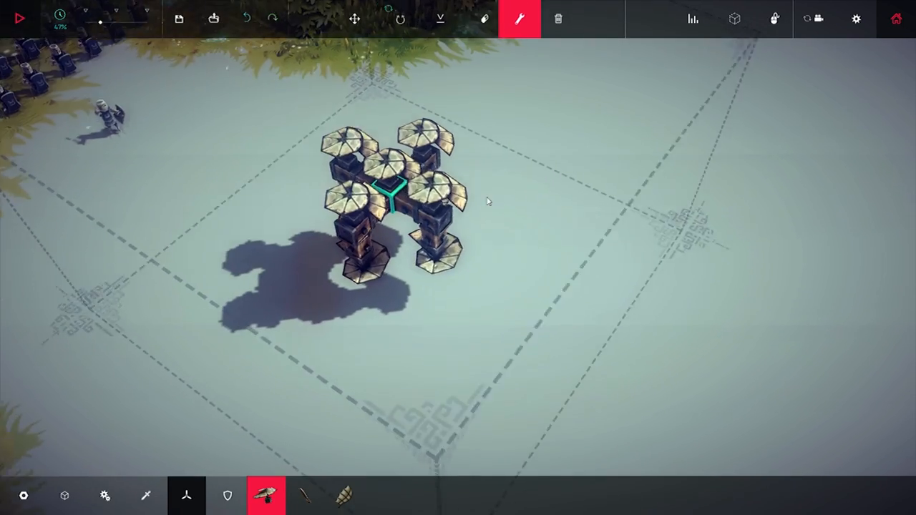
pyautogui.click(390, 193)
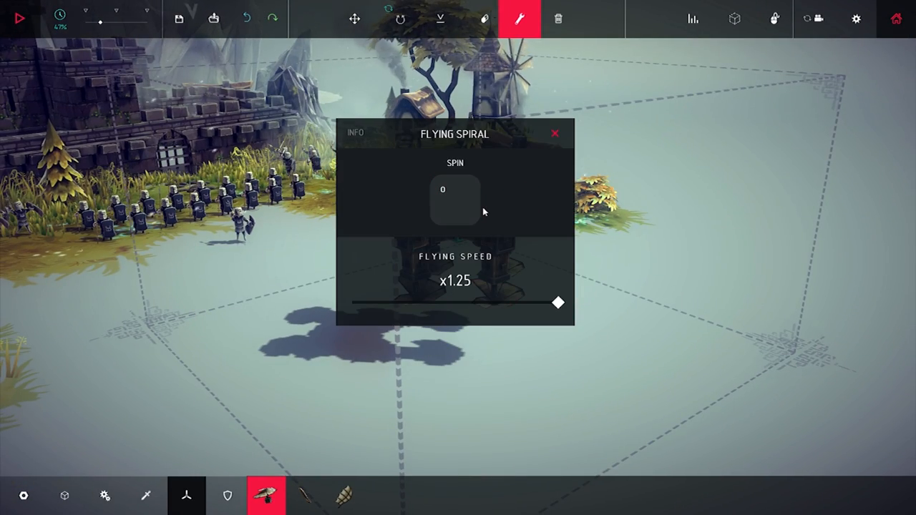
pyautogui.click(455, 199)
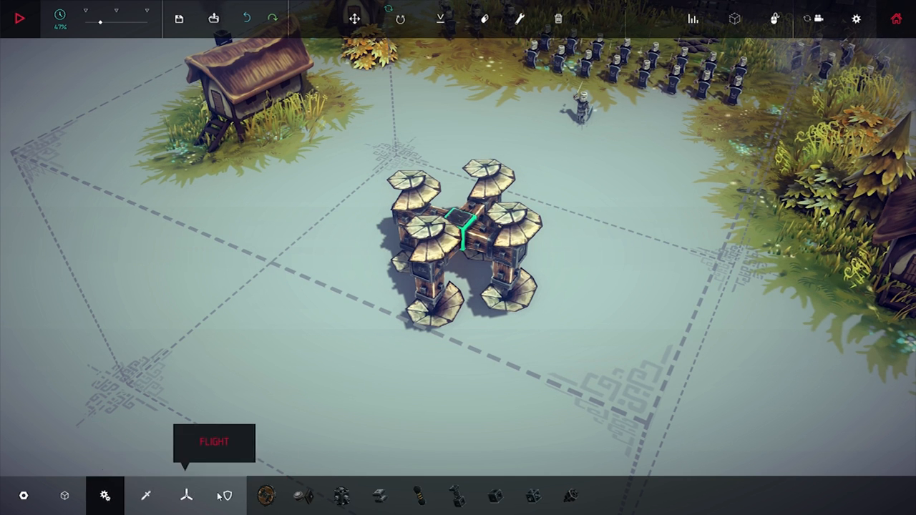
# Show the Weaponry category in the block bar
pyautogui.click(146, 495)
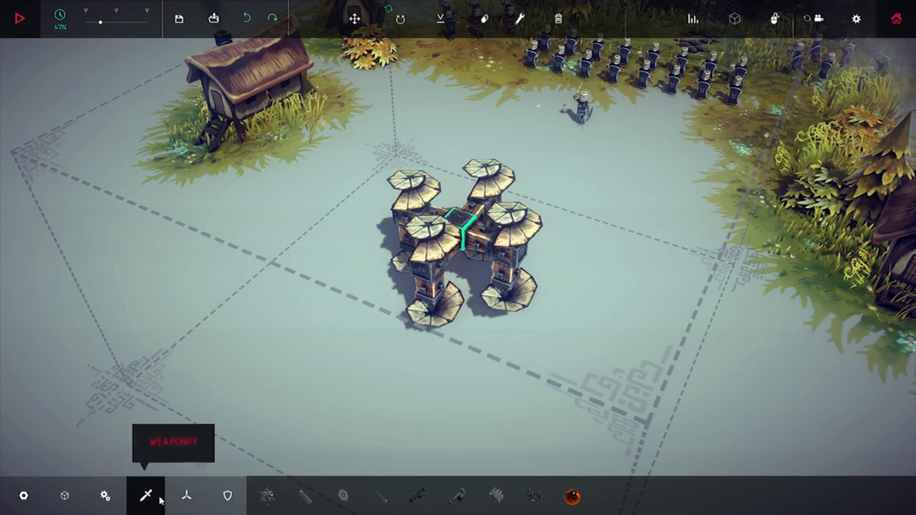
# Mount a spike ball on top of the machine and start a test run
pyautogui.click(534, 496)
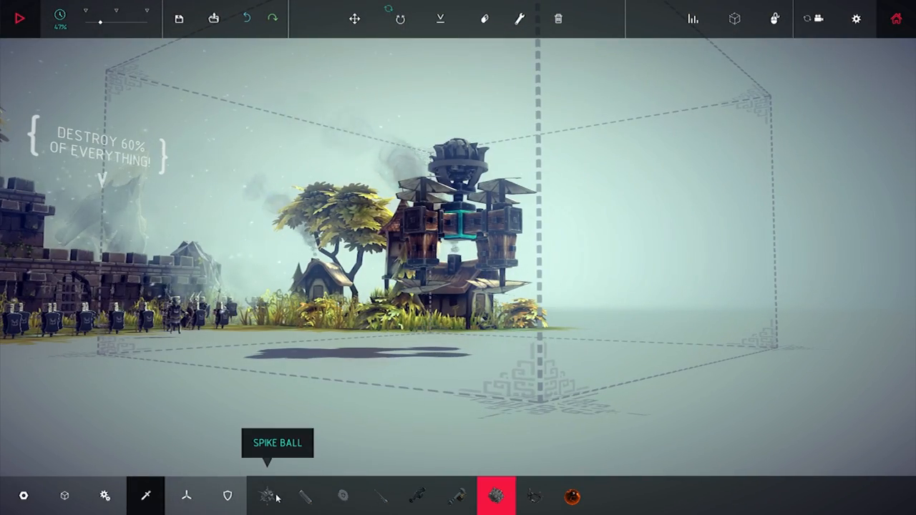
pyautogui.click(266, 495)
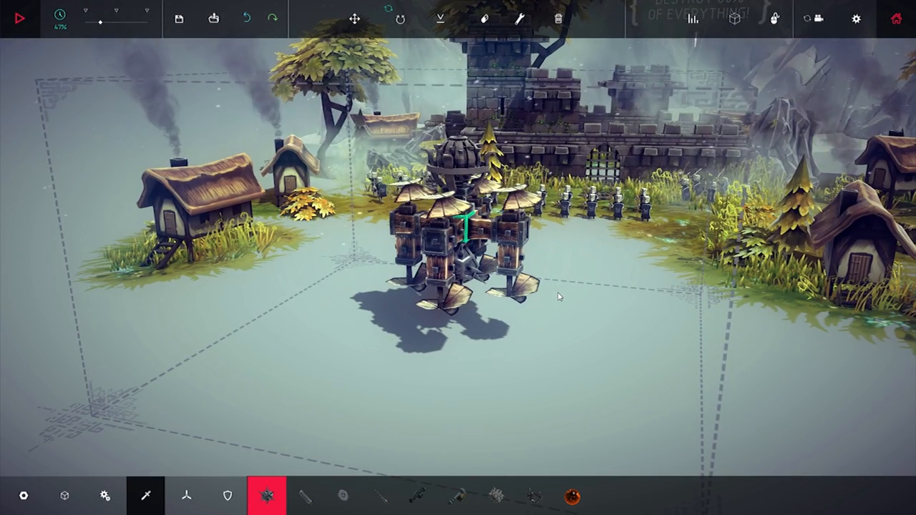
pyautogui.click(18, 18)
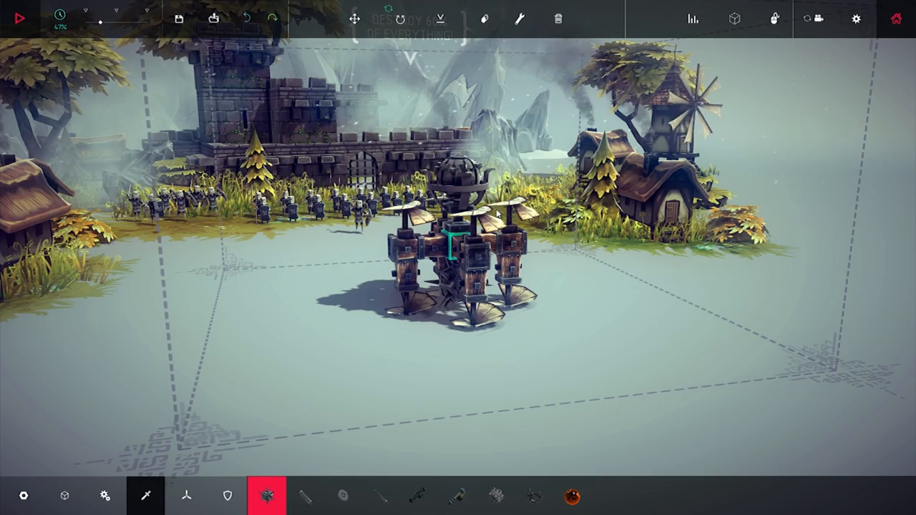
pyautogui.click(24, 18)
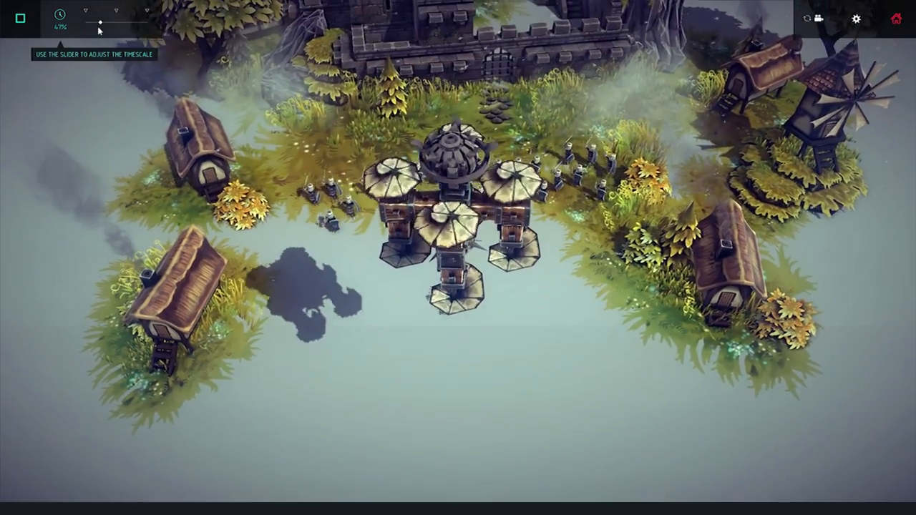
# Speed the simulation up to 95% time, then end the test run
pyautogui.moveTo(100, 22); pyautogui.dragTo(116, 22)
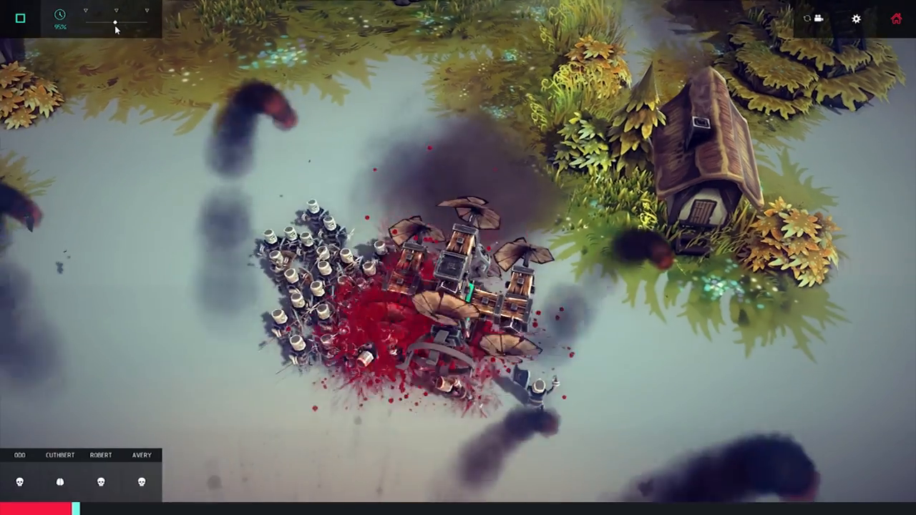
pyautogui.click(19, 18)
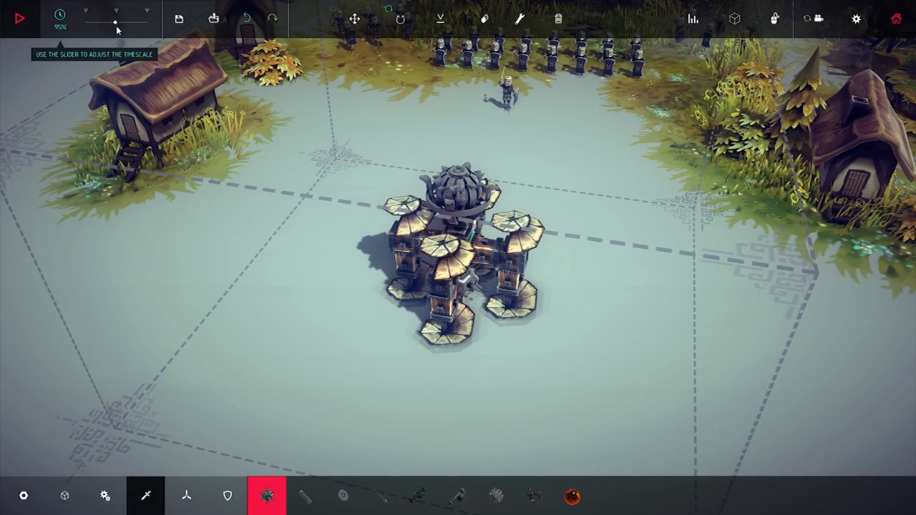
# Return to build mode to strip the spike ball off the machine
pyautogui.click(19, 18)
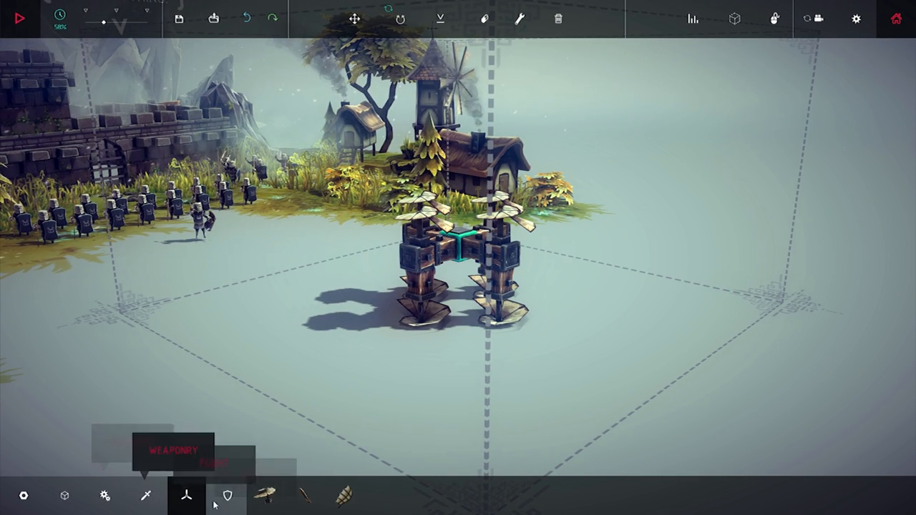
# Add a side flying spiral spinning on I at about x0.77 flying speed
pyautogui.click(267, 495)
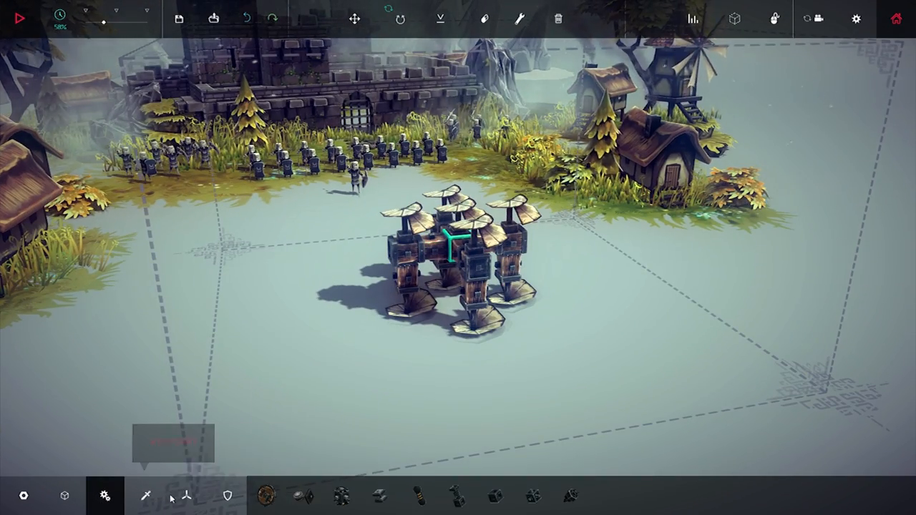
pyautogui.click(265, 495)
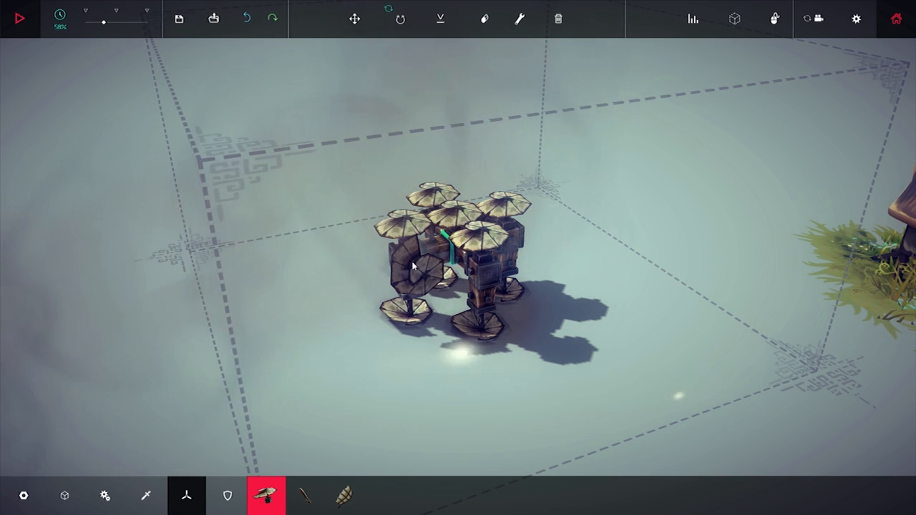
pyautogui.click(519, 19)
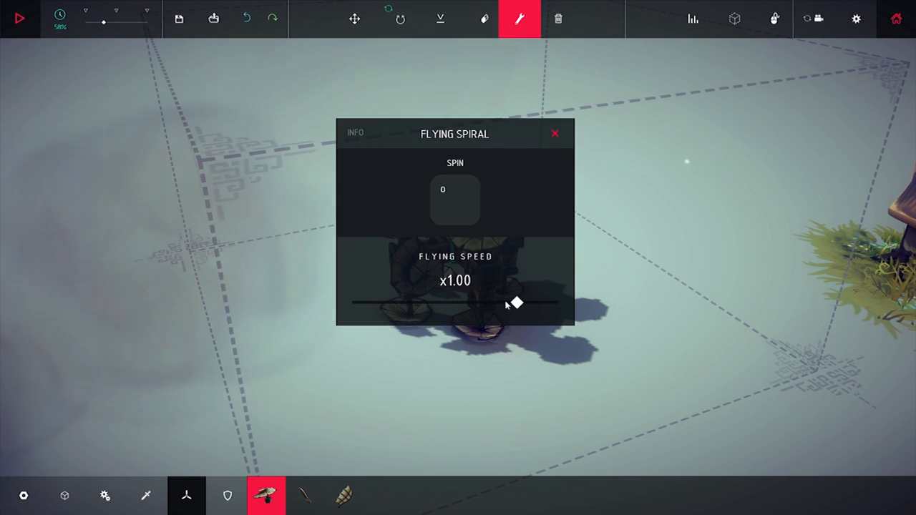
pyautogui.moveTo(515, 303); pyautogui.dragTo(482, 303)
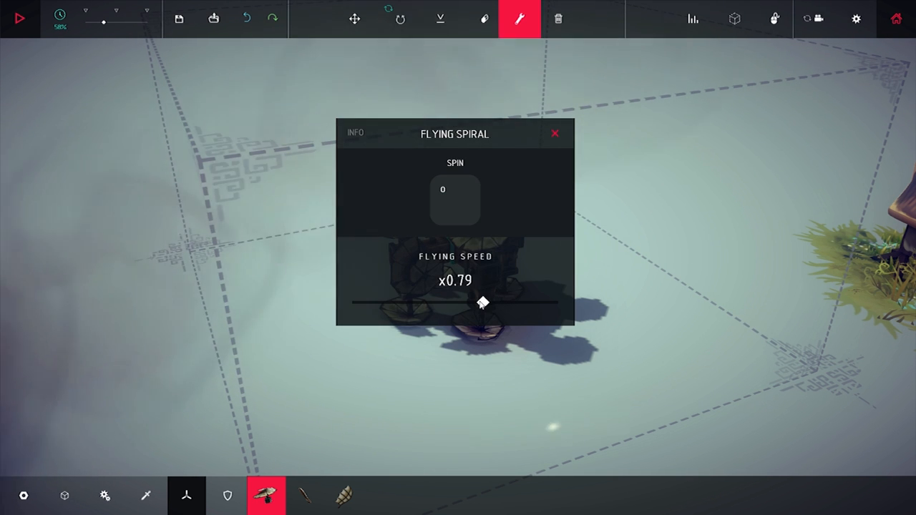
pyautogui.click(455, 200)
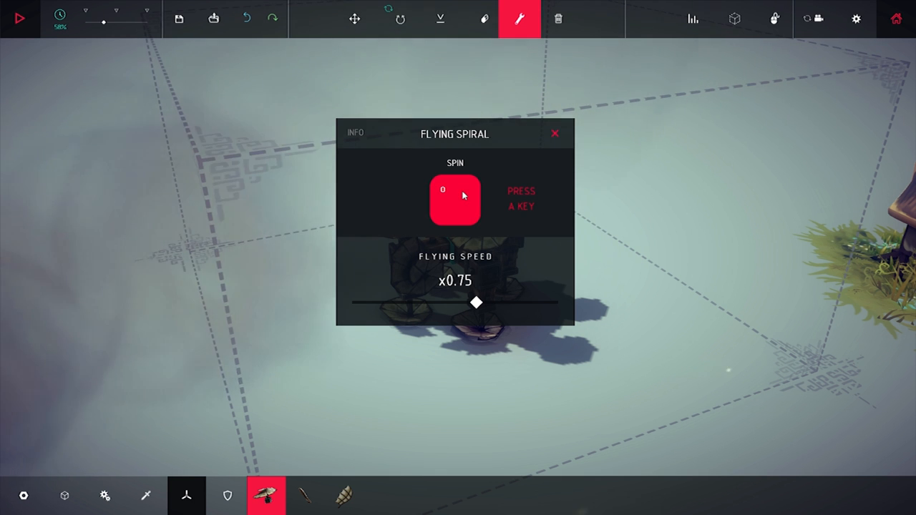
pyautogui.moveTo(480, 220)
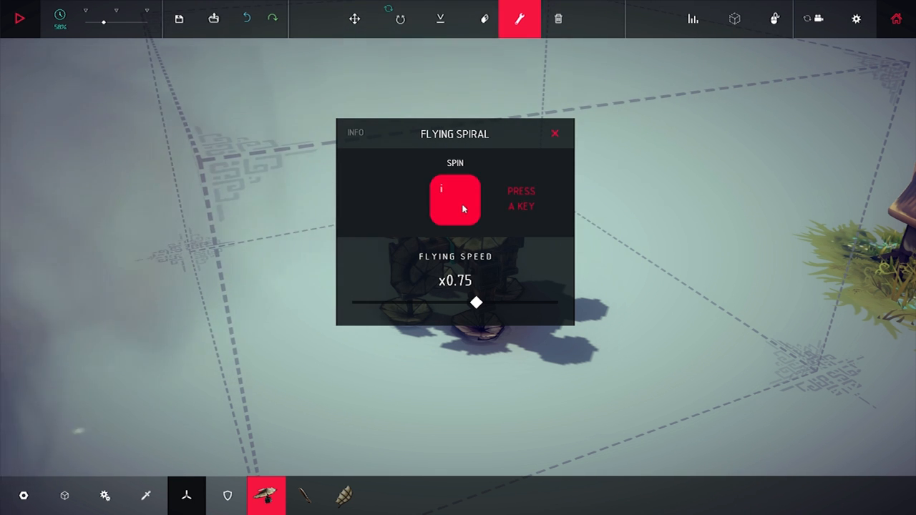
pyautogui.click(555, 134)
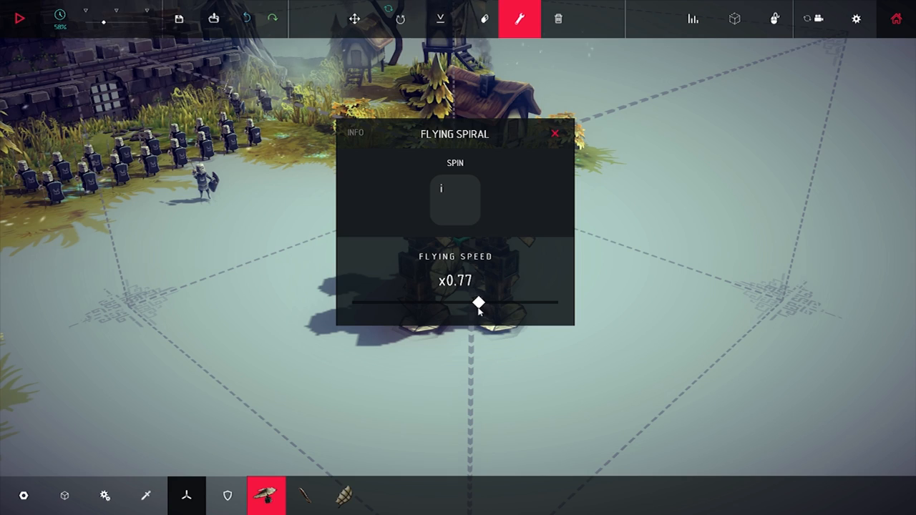
pyautogui.click(555, 134)
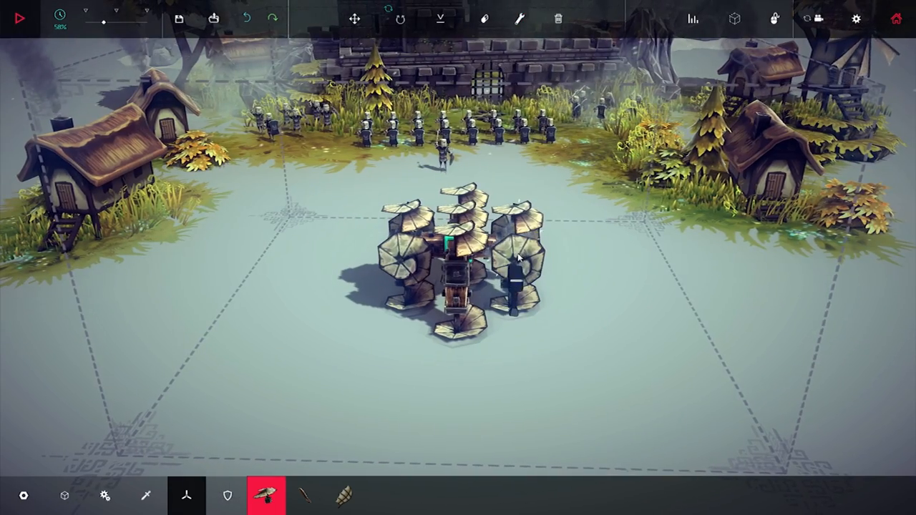
# Set one side spiral to spin on P at x0.75 flying speed
pyautogui.click(519, 18)
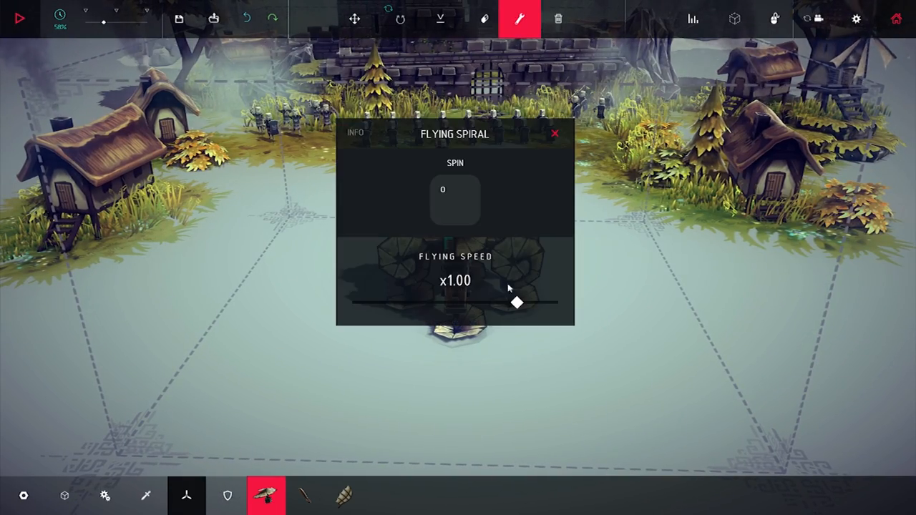
pyautogui.moveTo(516, 303); pyautogui.dragTo(494, 302)
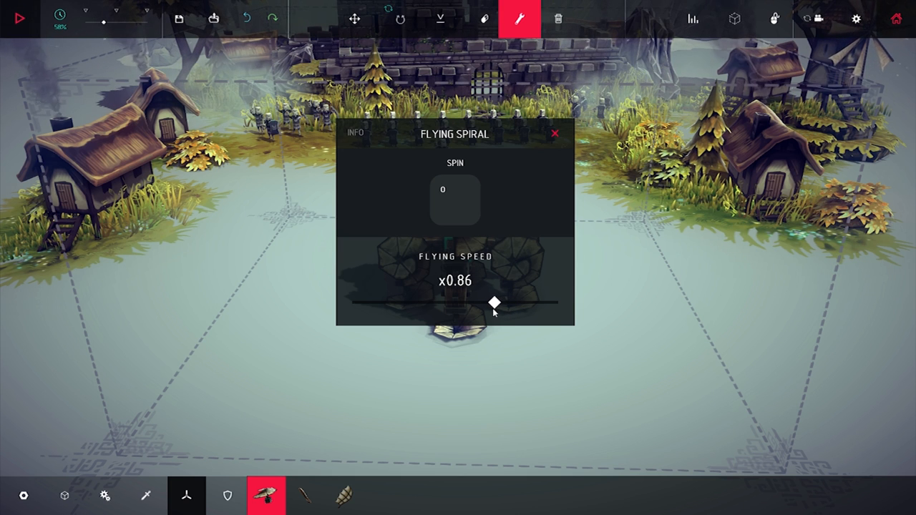
pyautogui.moveTo(494, 302); pyautogui.dragTo(476, 302)
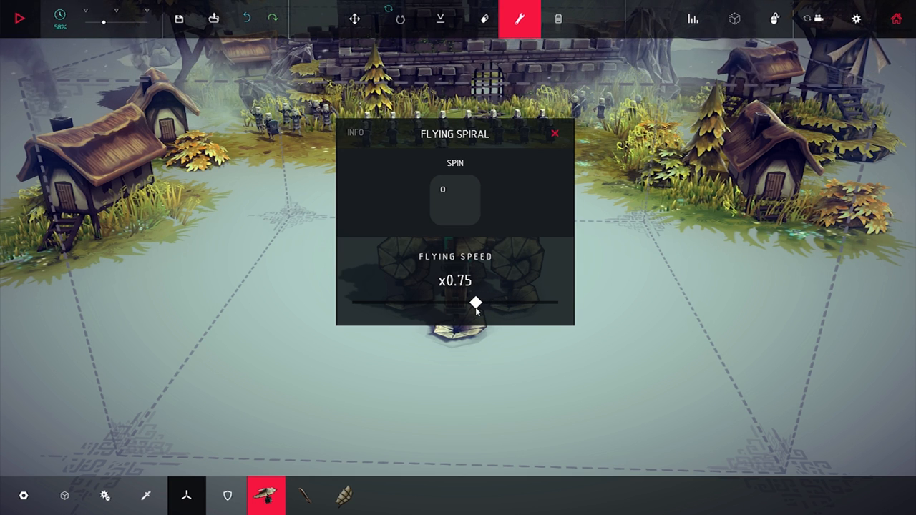
pyautogui.click(454, 199)
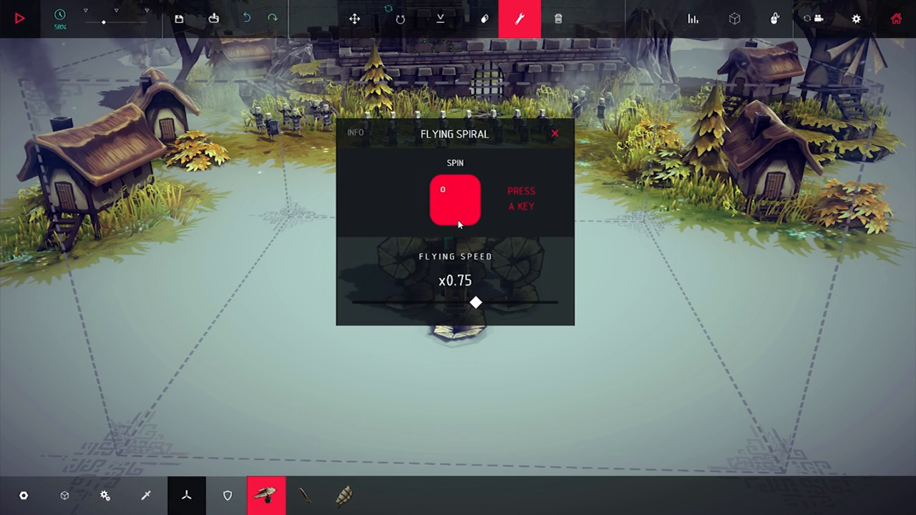
pyautogui.click(555, 133)
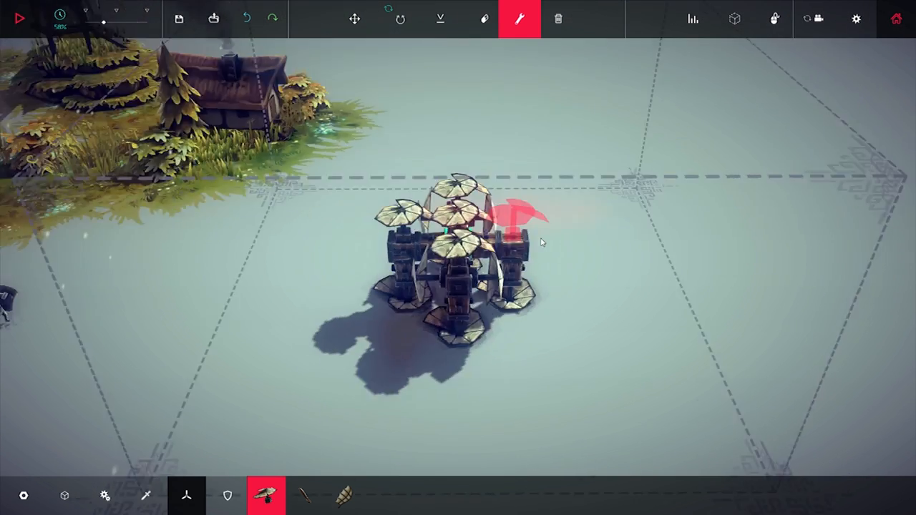
# Lower the other side spiral's flying speed to x0.75
pyautogui.click(519, 215)
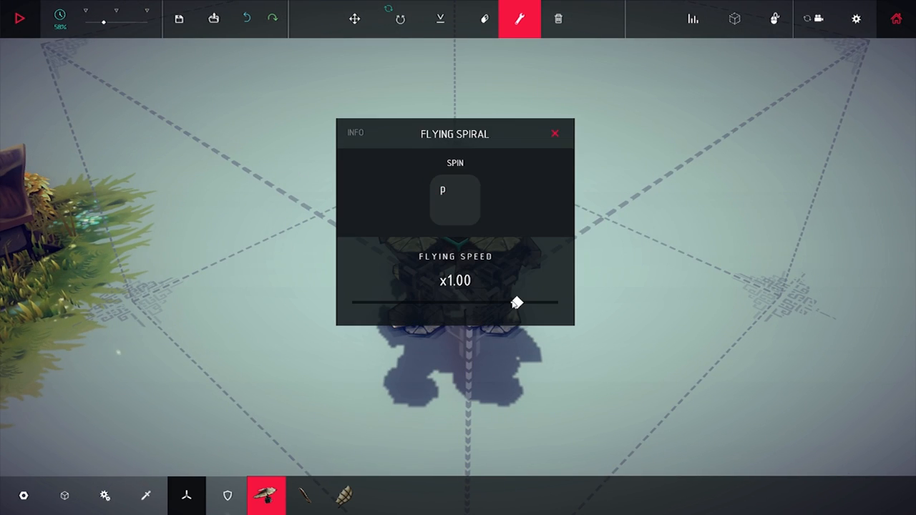
pyautogui.moveTo(517, 302); pyautogui.dragTo(476, 302)
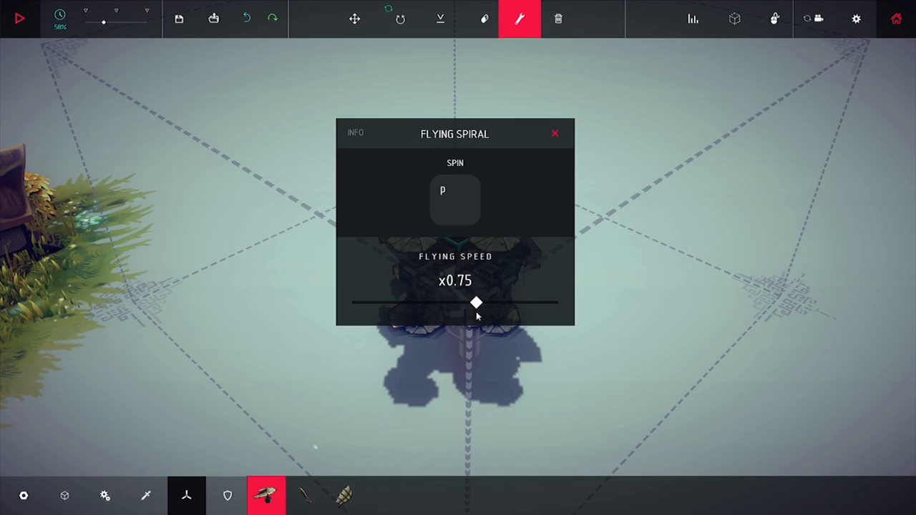
pyautogui.click(555, 134)
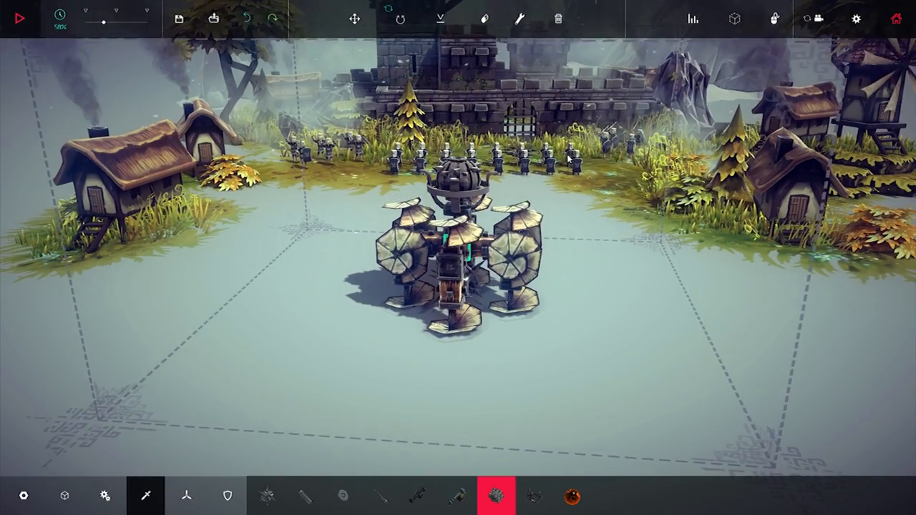
# Start a test run of the spike-topped spiral machine beside the village
pyautogui.click(19, 18)
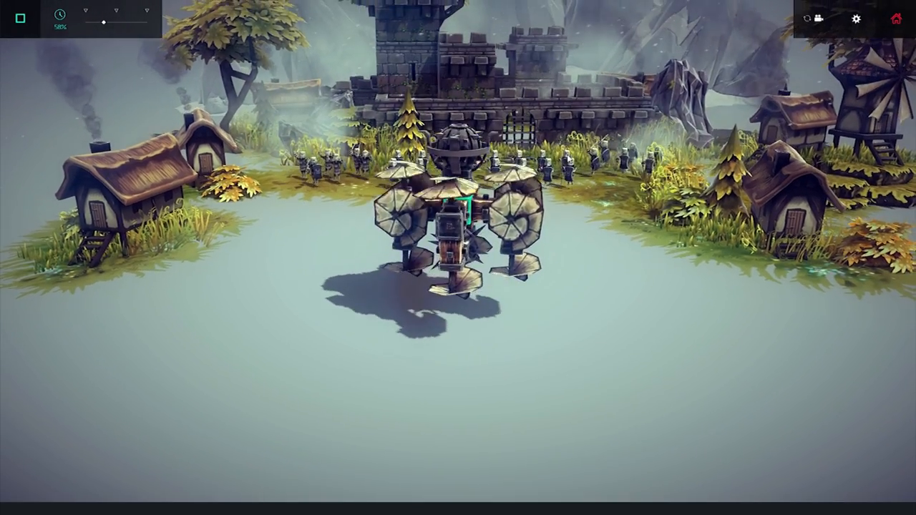